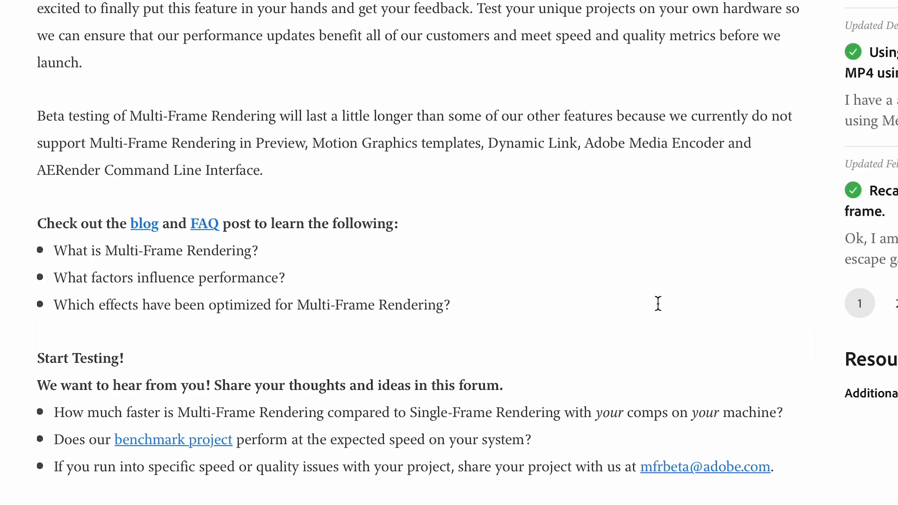
Scroll the Multi-Frame Rendering beta post and follow its 'benchmark project' link
scroll(down, 3)
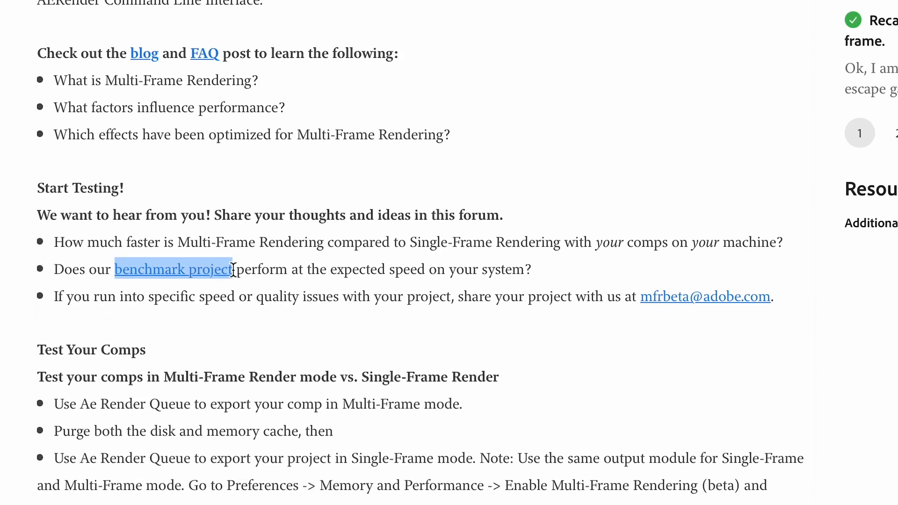
click(172, 270)
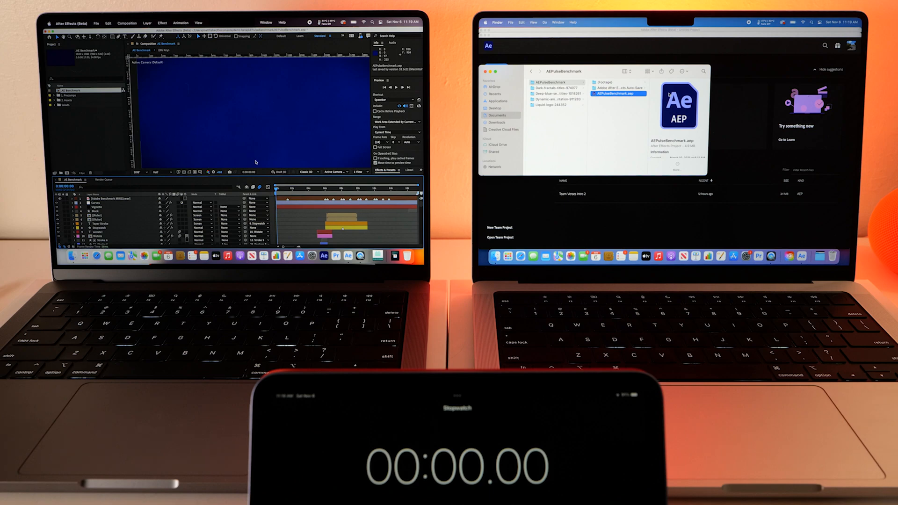
Open AEPulseBenchmark.aep in After Effects (Beta)
click(70, 23)
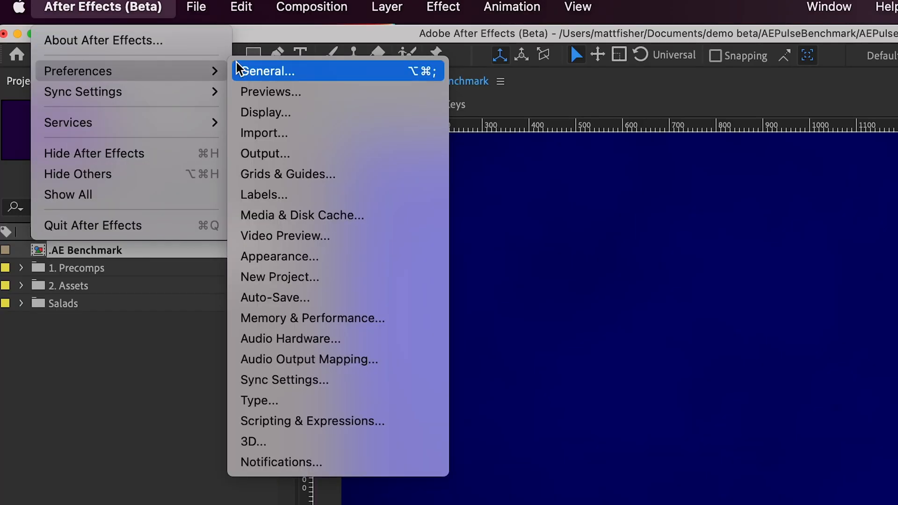
mouse_move(302, 215)
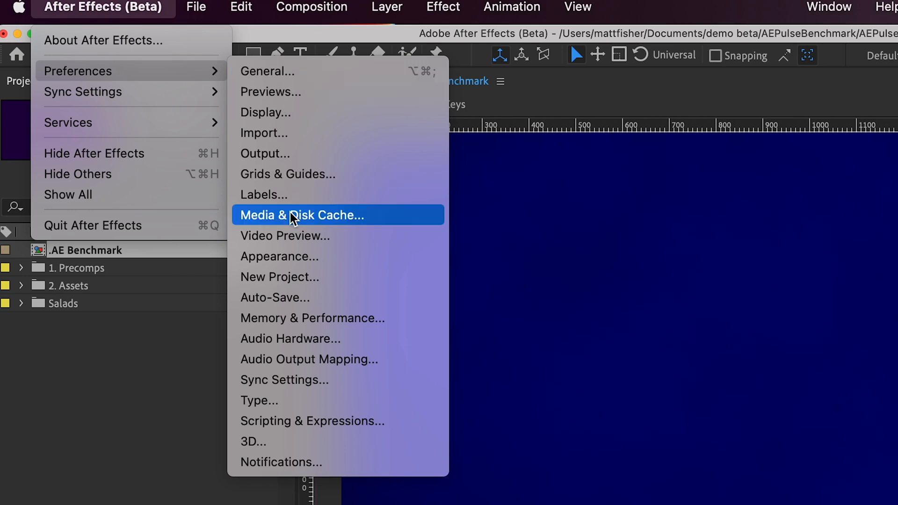
mouse_move(312, 318)
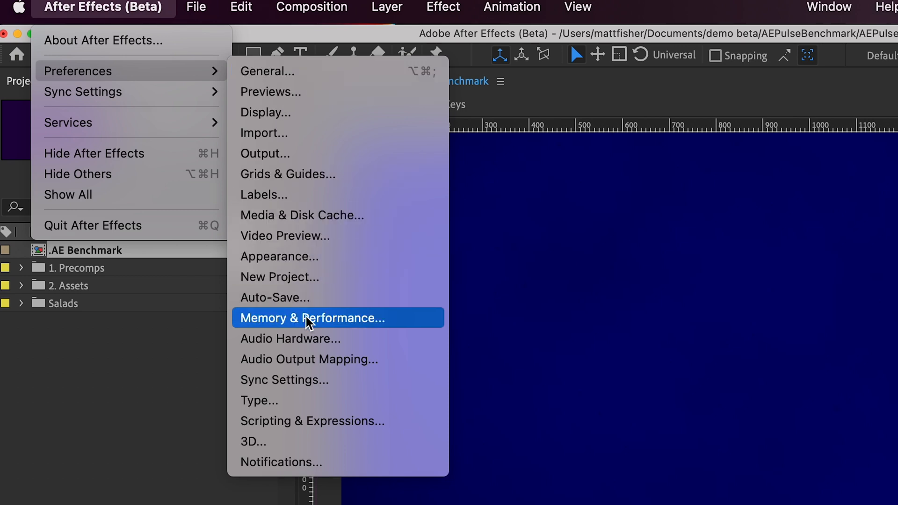
Choose Memory & Performance from the Preferences categories
click(312, 318)
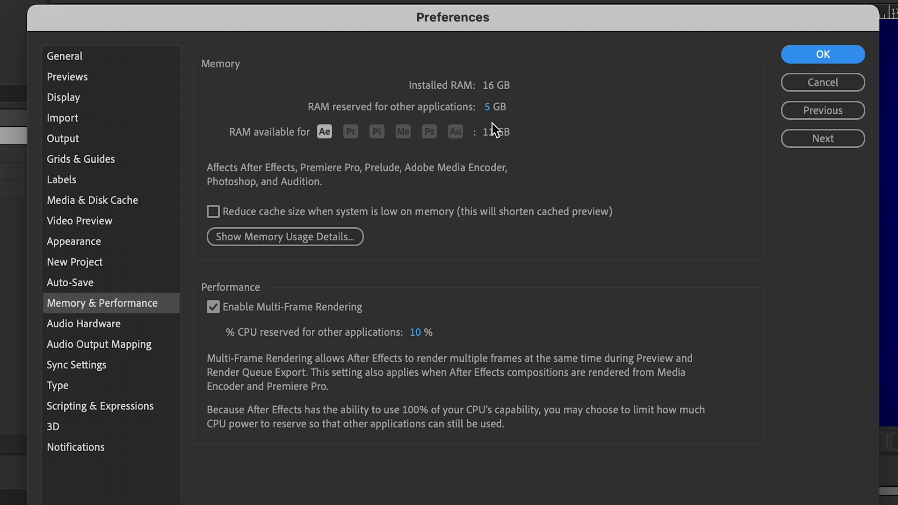
Confirm the preferences with Multi-Frame Rendering enabled and 10% CPU reserved
click(822, 54)
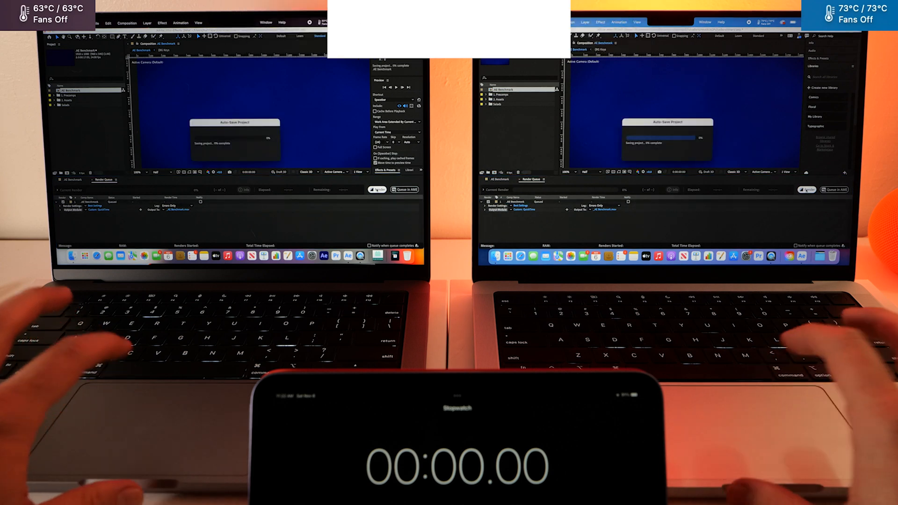
click(376, 189)
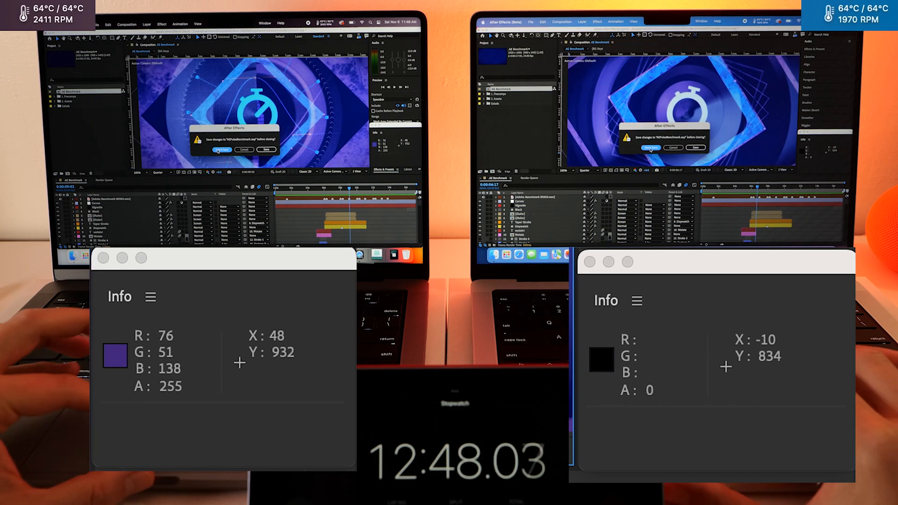
Close the AE Benchmark project with Don't Save
click(222, 150)
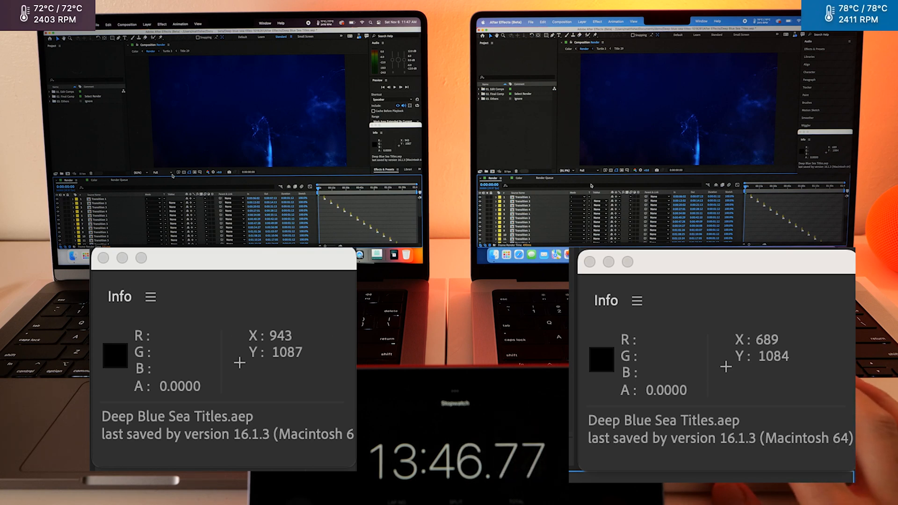
click(587, 171)
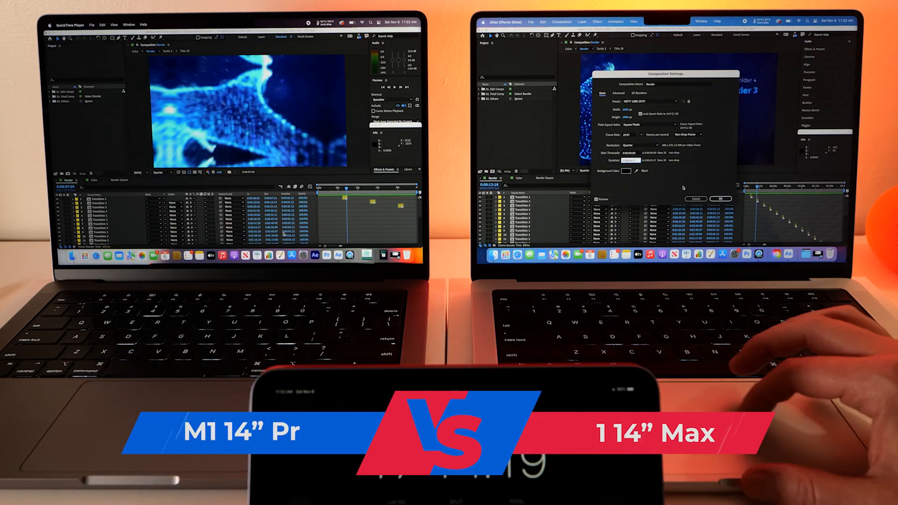
Operate the Composition panel for the Render comp at Quarter resolution
click(721, 199)
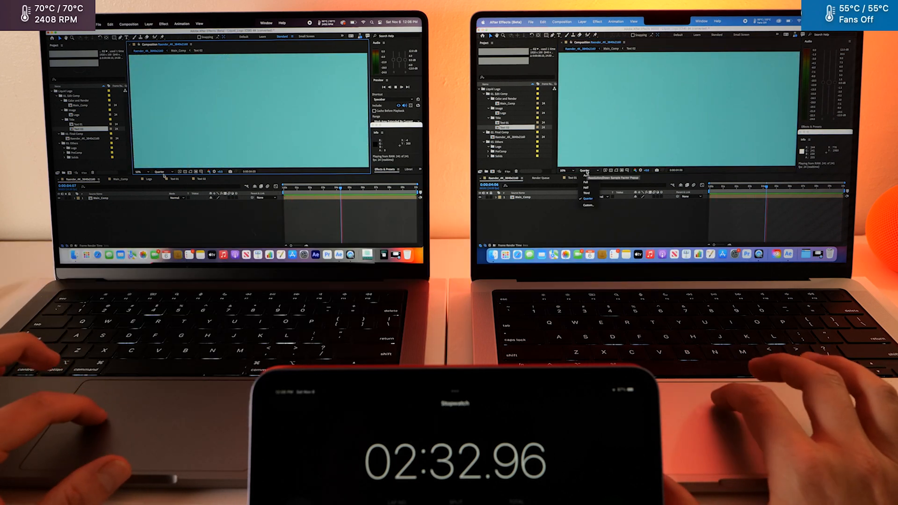
Set the Liquid Logo comp's preview resolution to Quarter
click(162, 171)
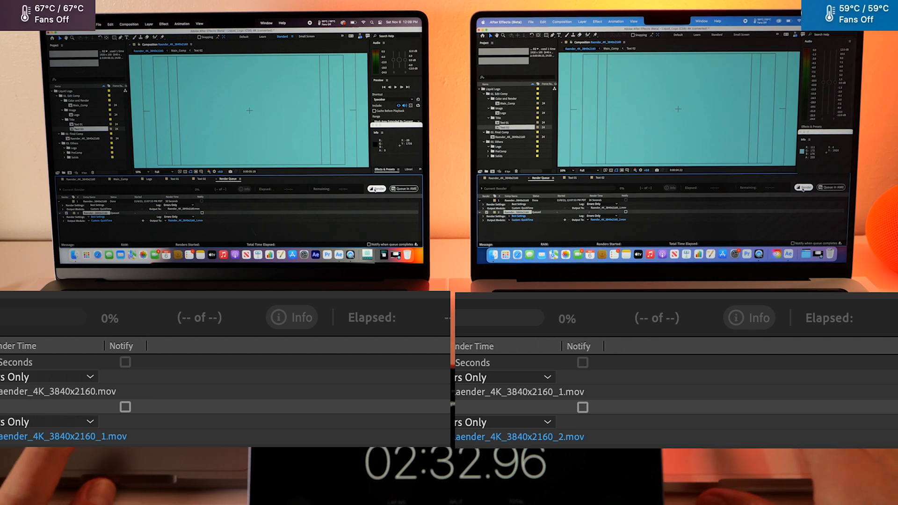
Render the queued 4K Render comp to a 3840x2160 .mov and let it finish
click(376, 189)
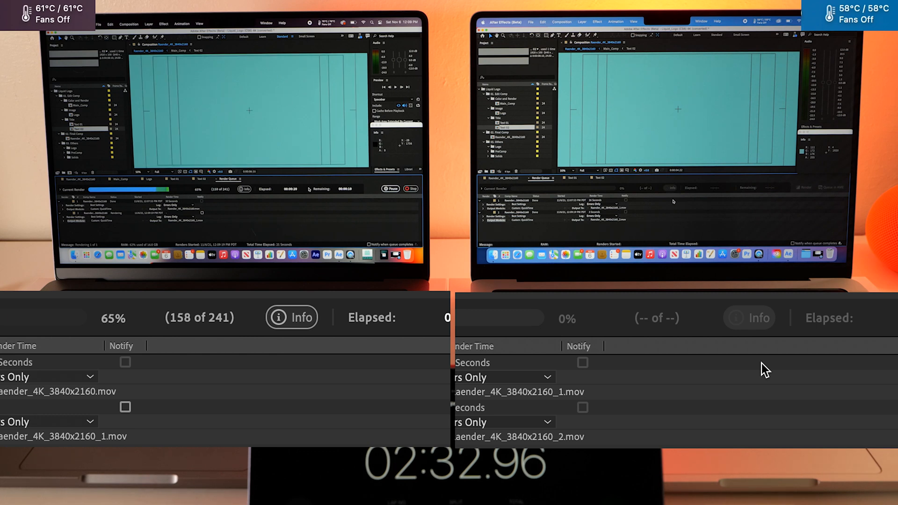
click(411, 189)
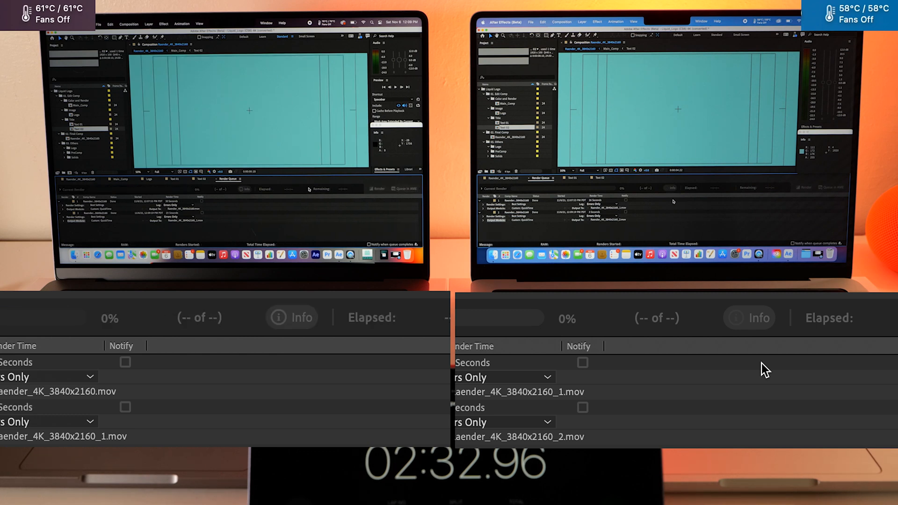